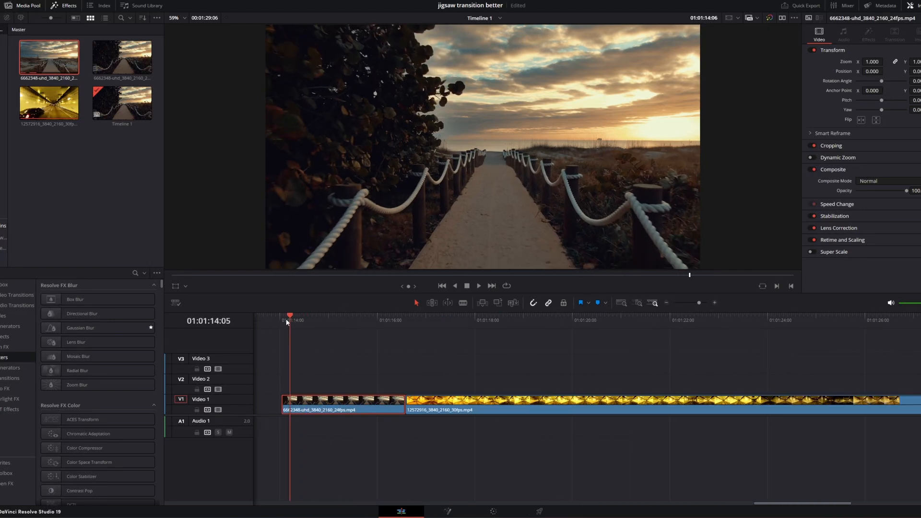
Park the playhead on the tunnel clip's first frame at the cut after the beach clip
click(504, 320)
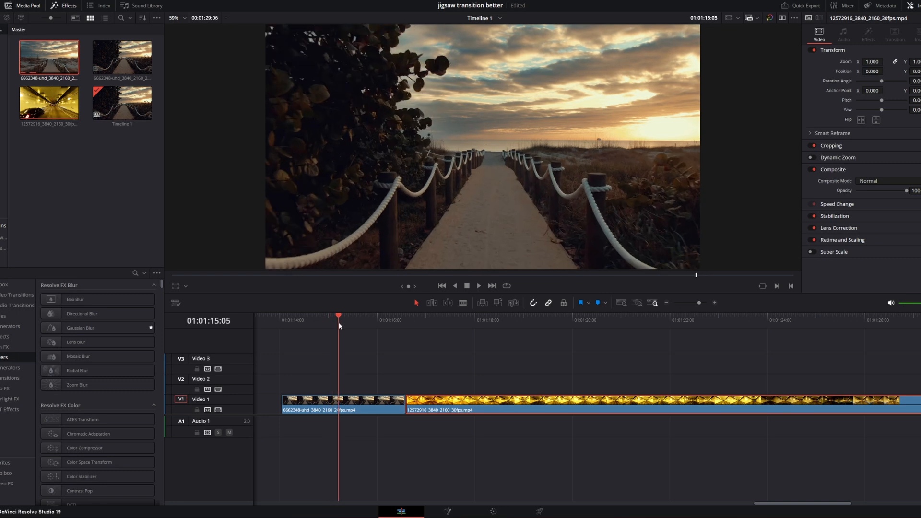
click(406, 320)
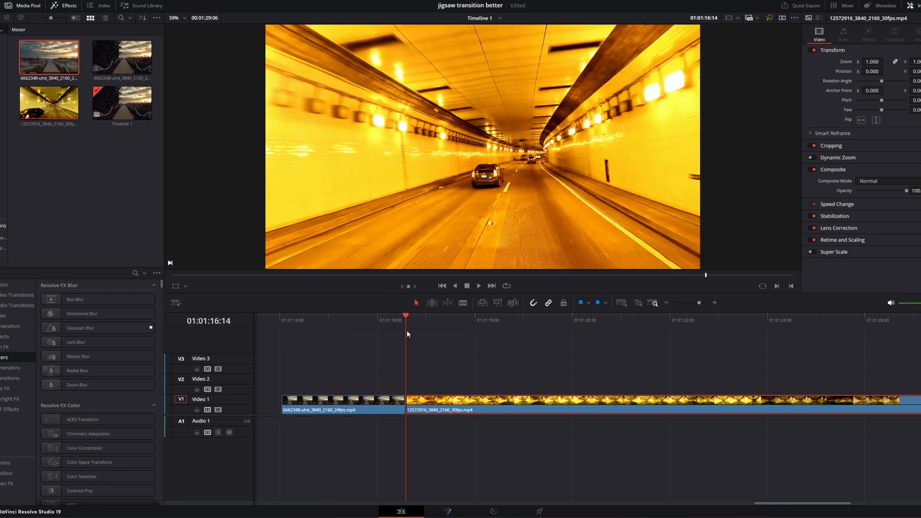
mouse_move(411, 348)
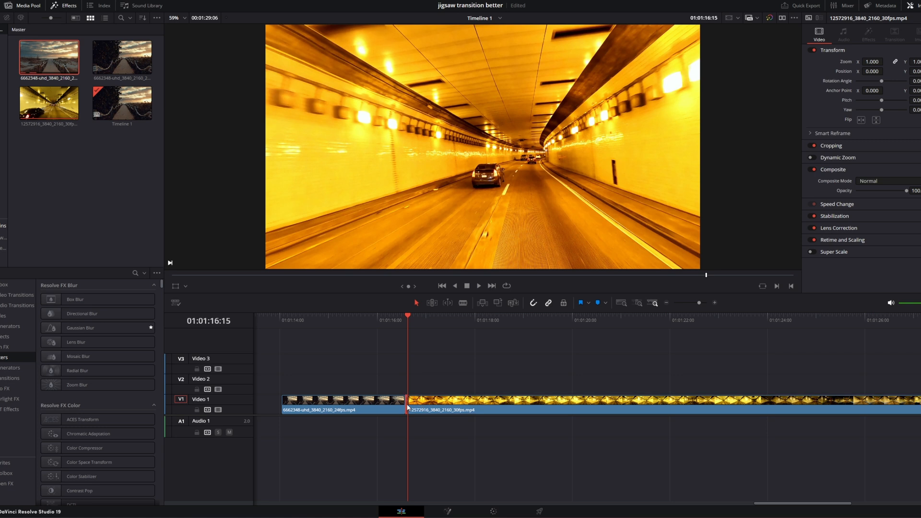
mouse_move(405, 335)
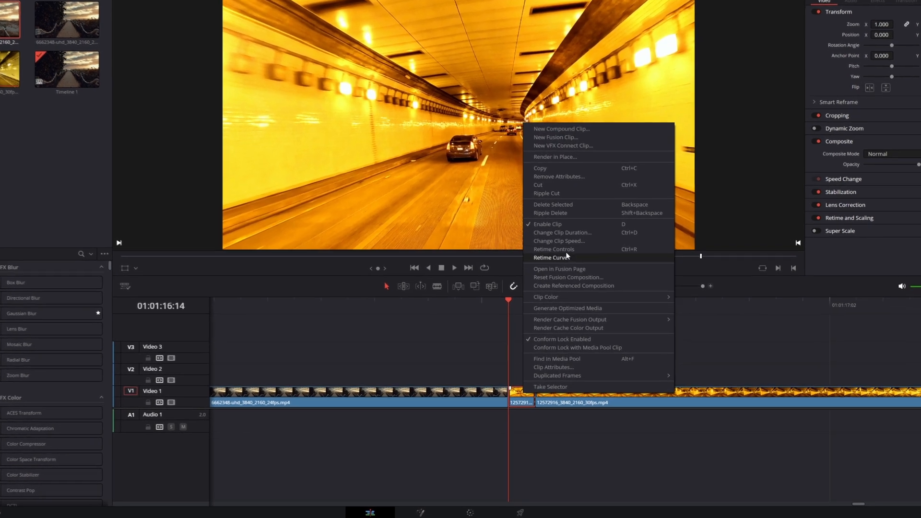
Convert the one-frame tunnel clip to a freeze frame via Change Clip Speed and move it to V2
click(559, 240)
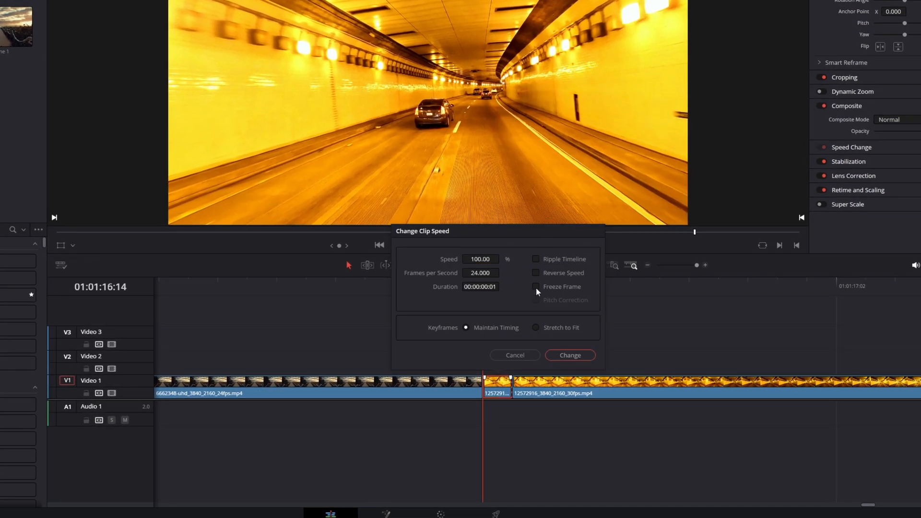
click(568, 355)
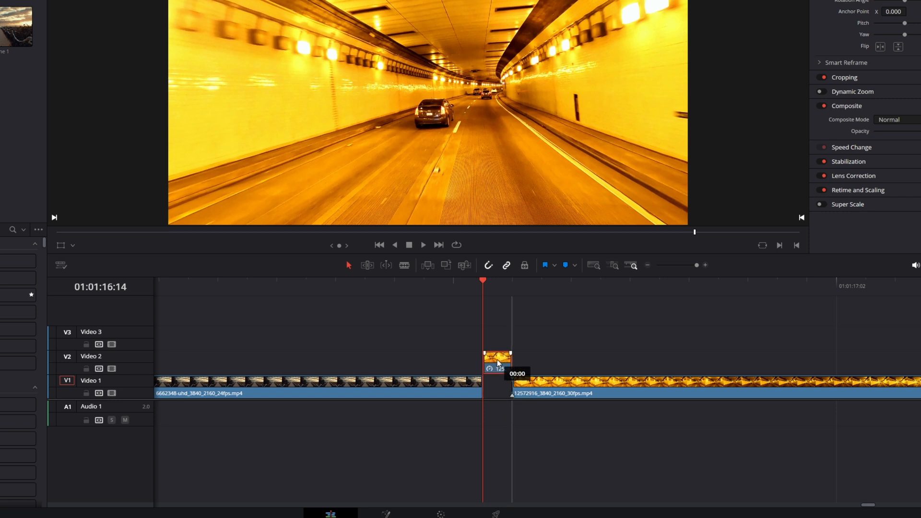
drag(498, 359, 467, 359)
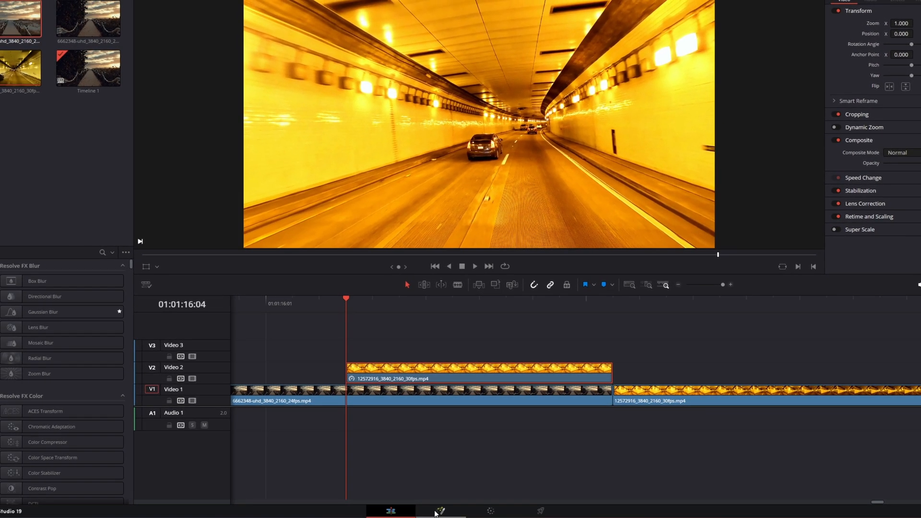
Bring the freeze frame into Fusion and paste four copies of MediaIn1
click(439, 510)
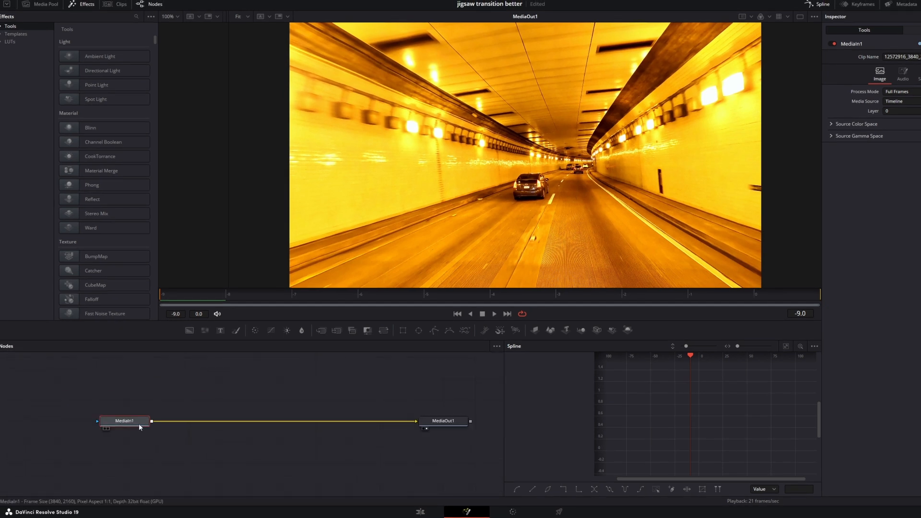
key(ctrl+c)
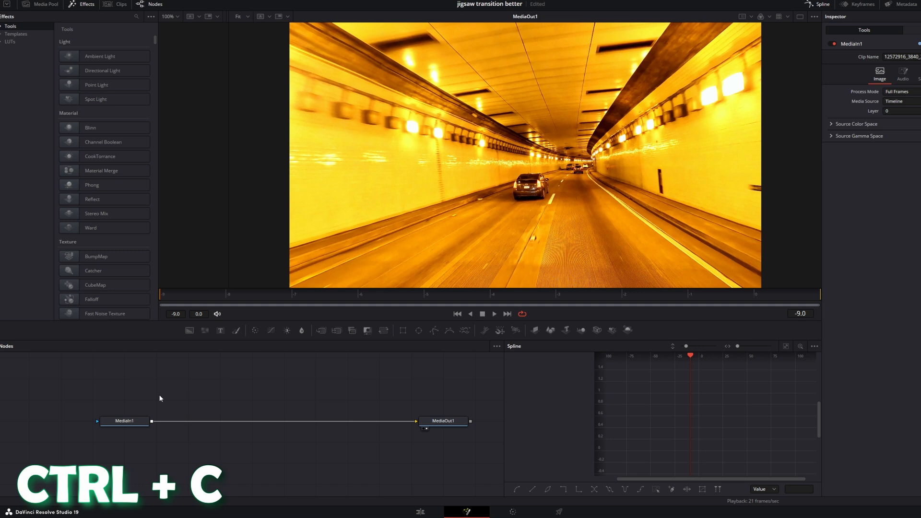
key(ctrl+v)
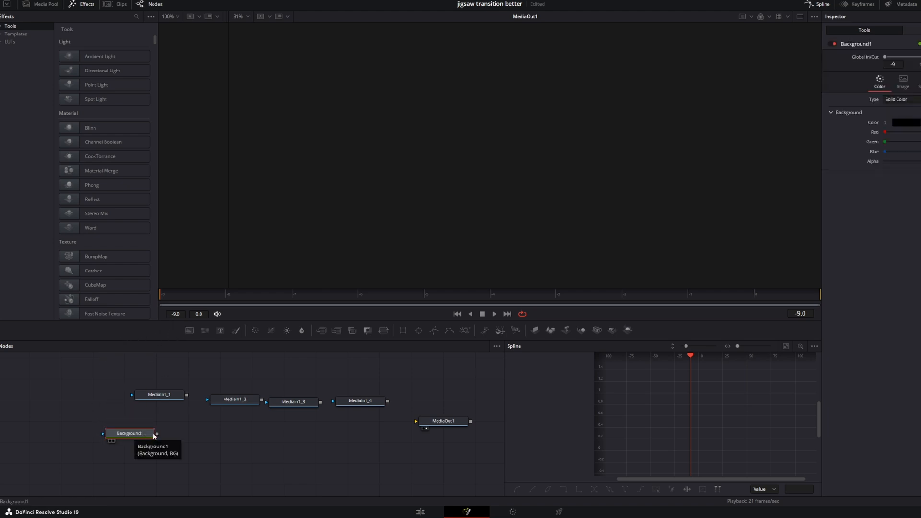
Wire Background1 into MediaOut1 and drop its Alpha to 0 for a transparent canvas
drag(157, 432, 416, 421)
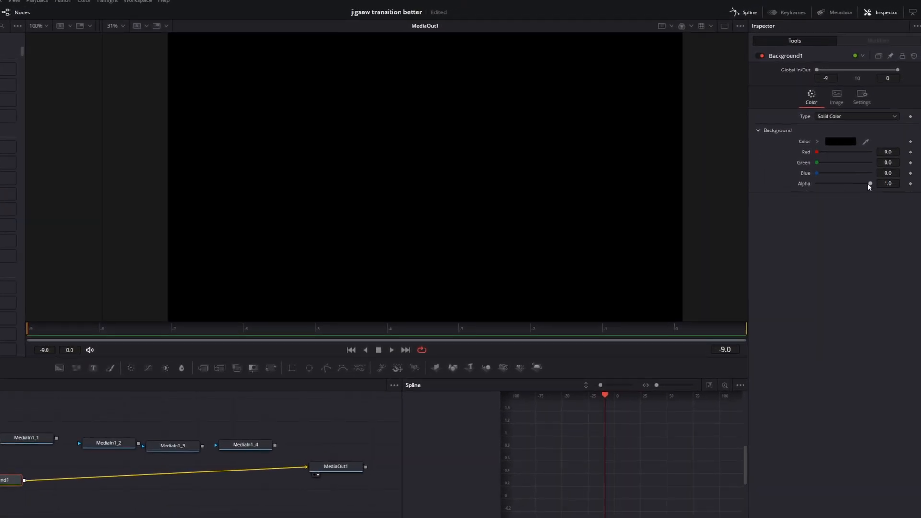
drag(869, 184, 816, 183)
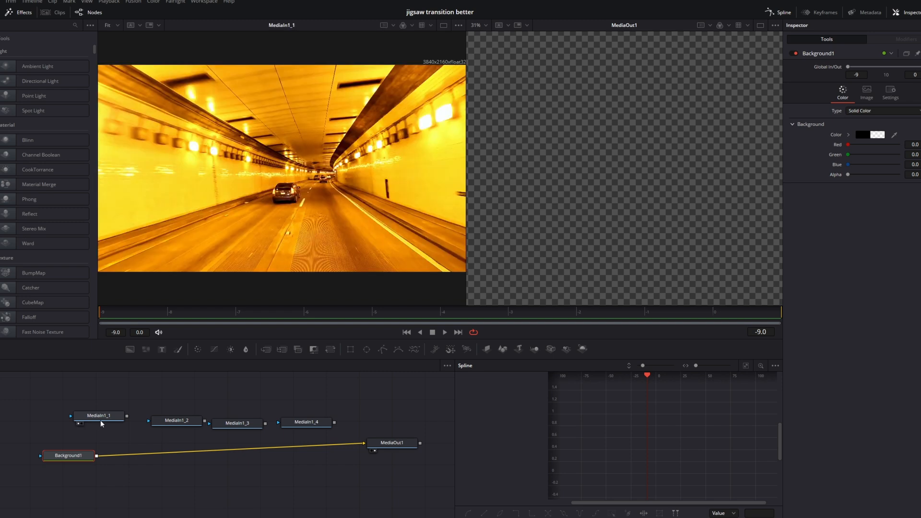
mouse_move(138, 86)
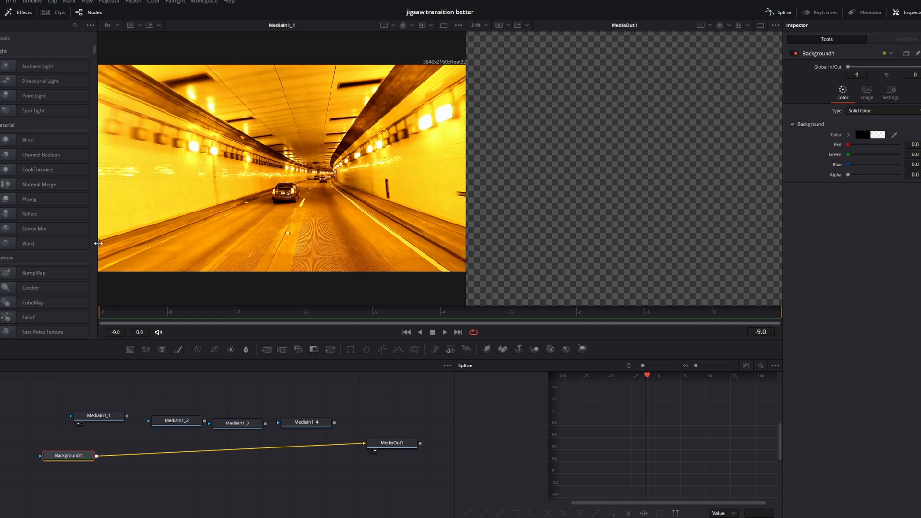
mouse_move(409, 240)
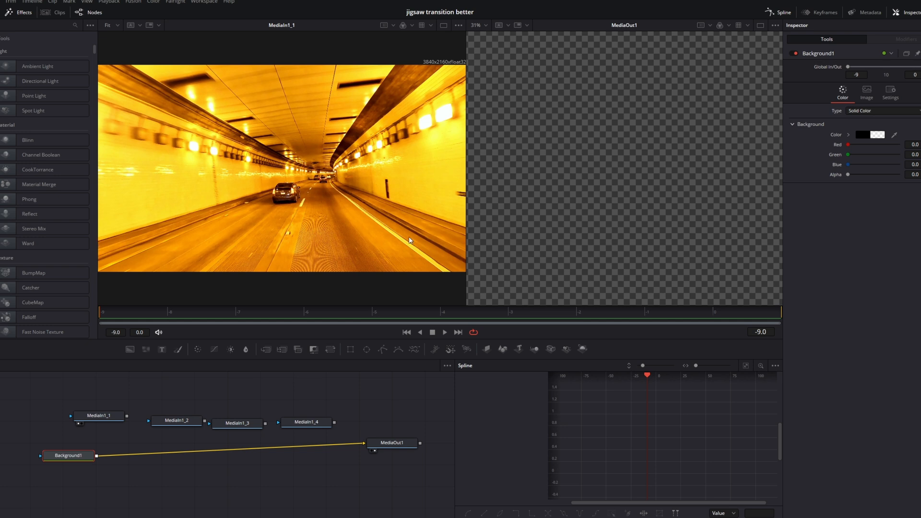
mouse_move(409, 60)
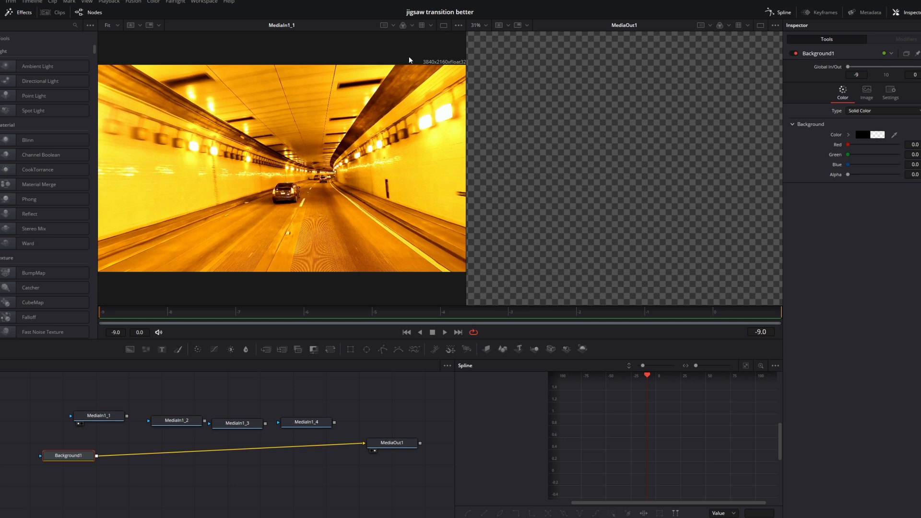
mouse_move(293, 170)
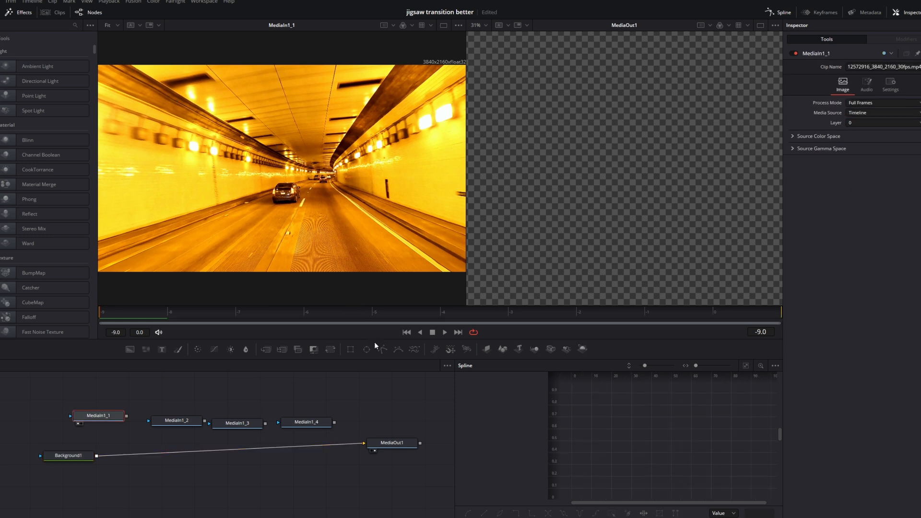
Set Polygon1's Soft Edge to 0.001 and select Polygon2 to adjust its soft edge
click(381, 349)
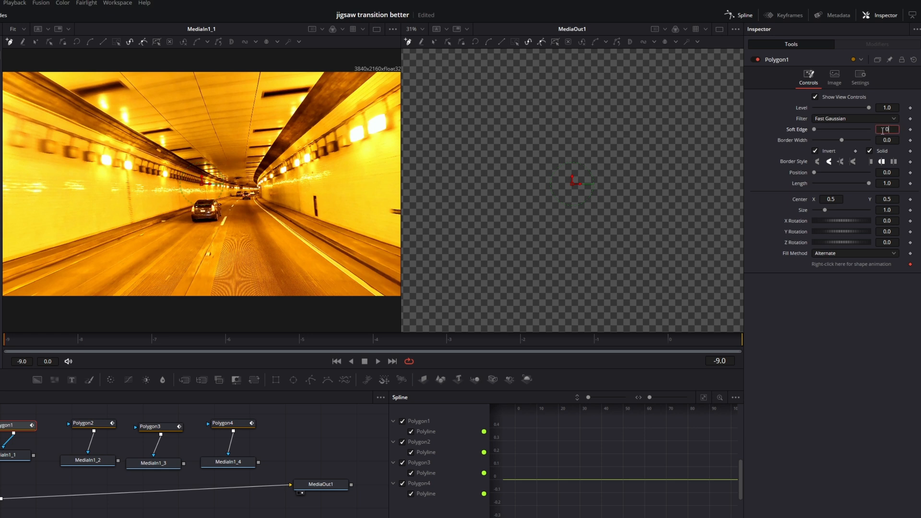
text(0.001)
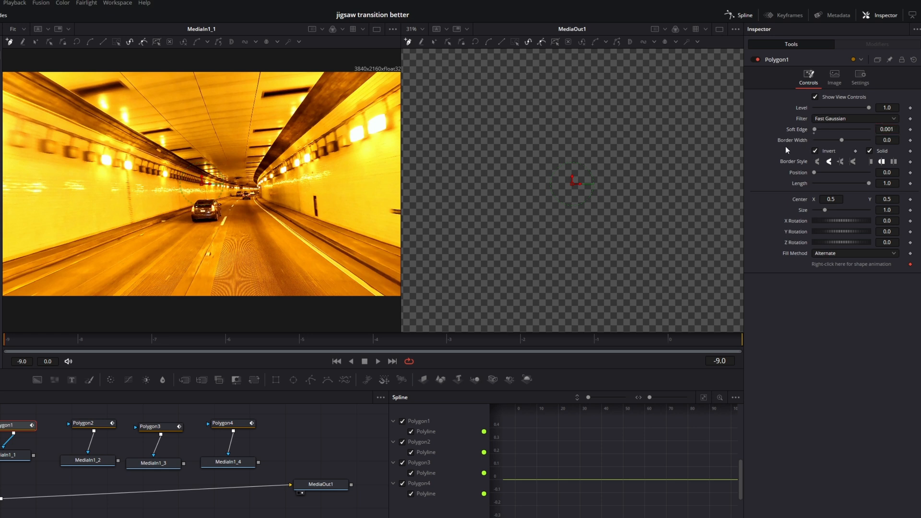
click(83, 423)
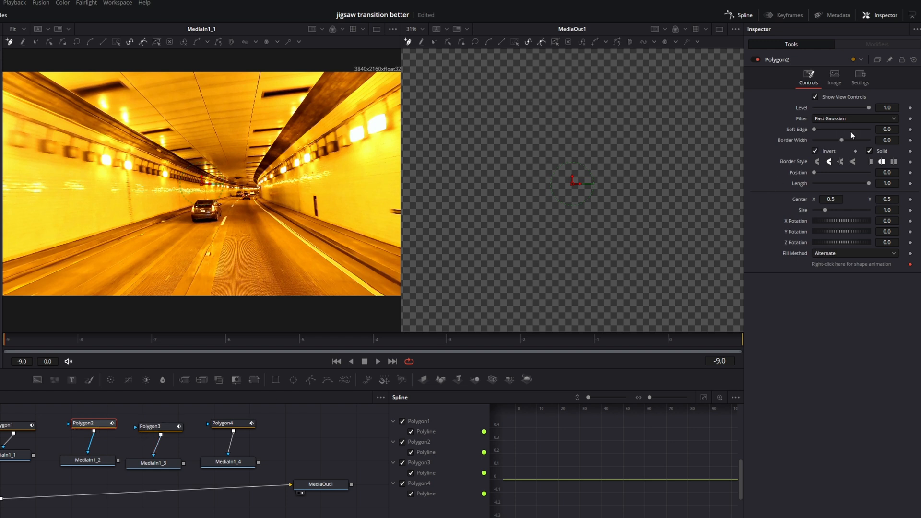
click(234, 422)
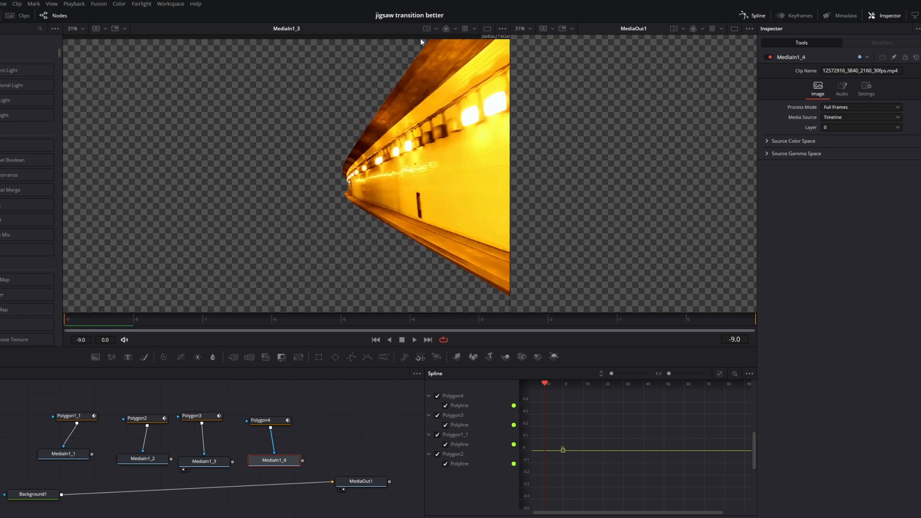
Add a MultiMerge after Background1 to gather the four masked pieces into the output
click(33, 493)
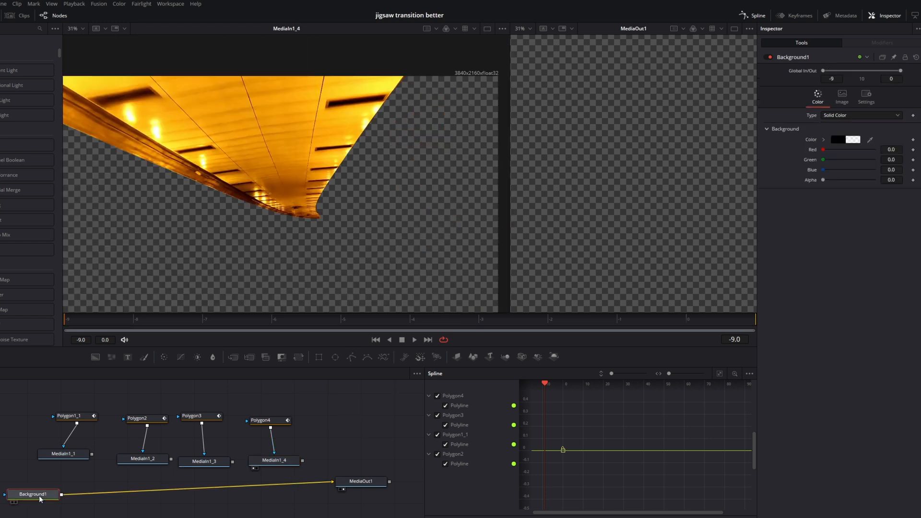
key(shift+space)
text(m)
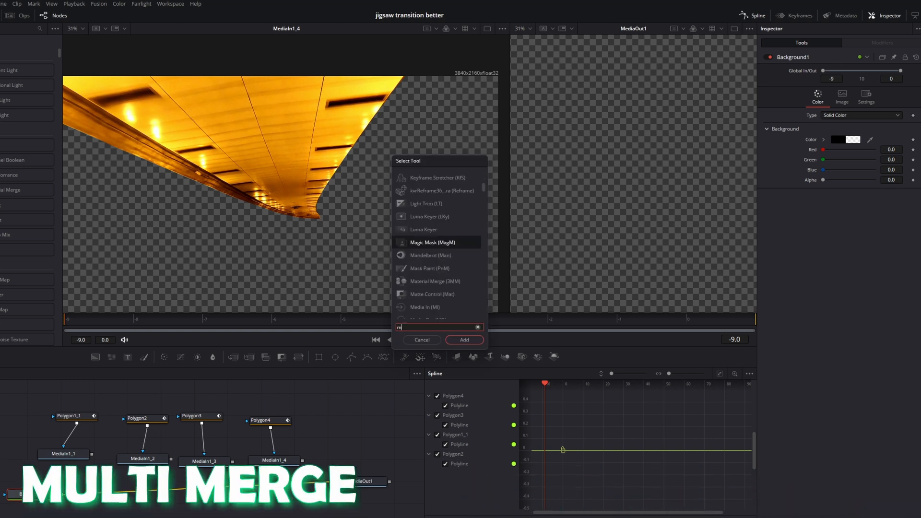
text(ultiMerge)
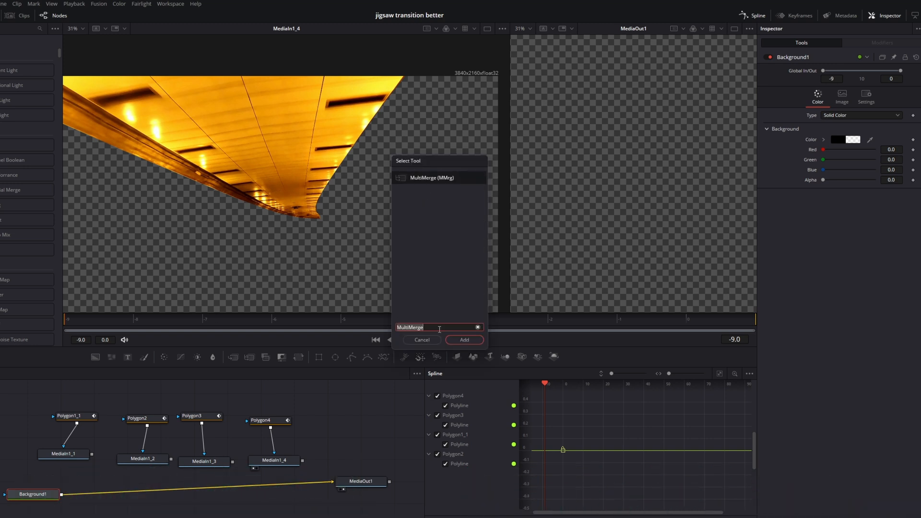
click(463, 339)
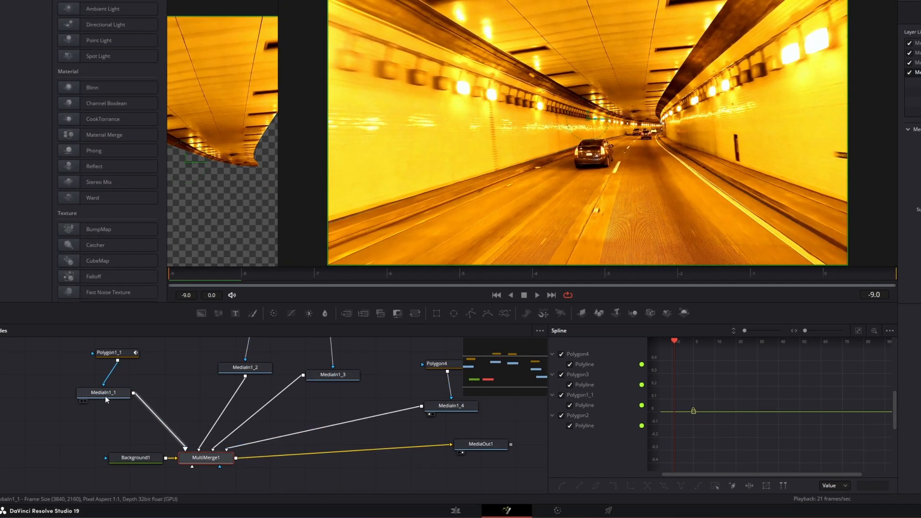
Insert a Transform after MediaIn1_1, enable Motion Blur and offset Center X for the keyframed move
click(104, 393)
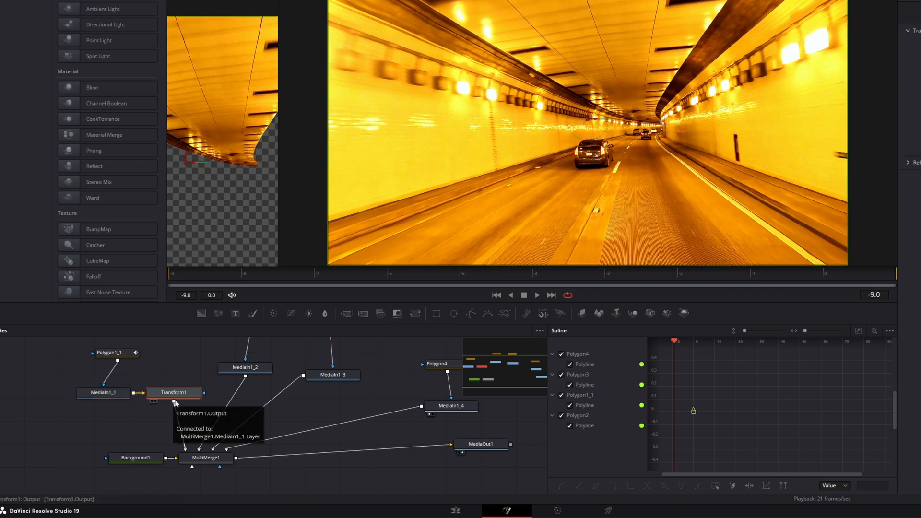
click(402, 276)
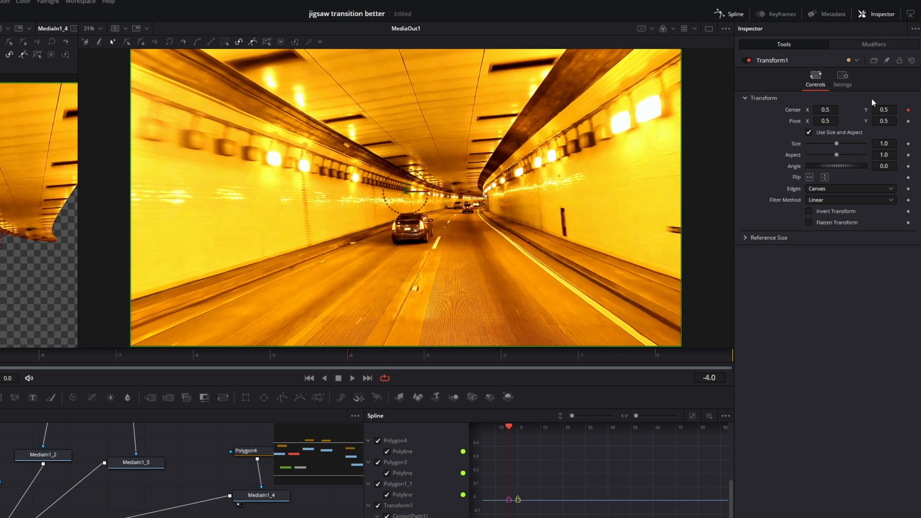
click(842, 79)
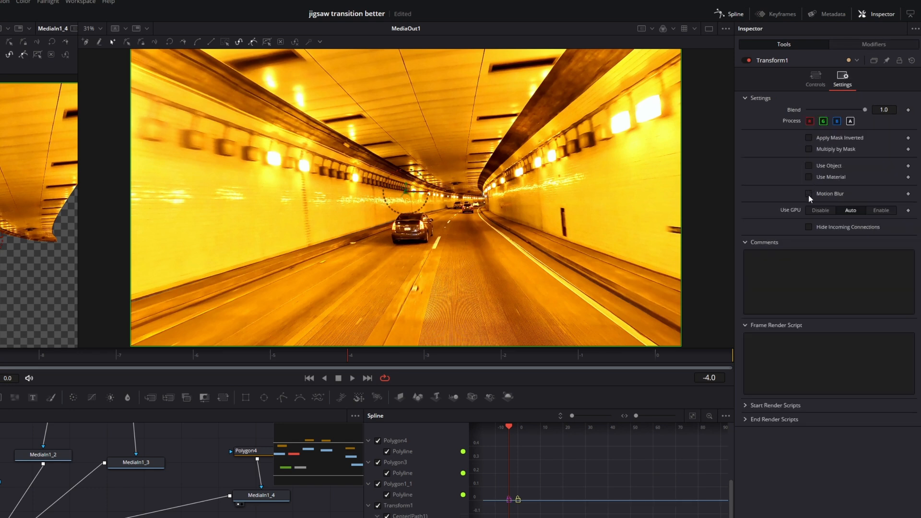
click(809, 194)
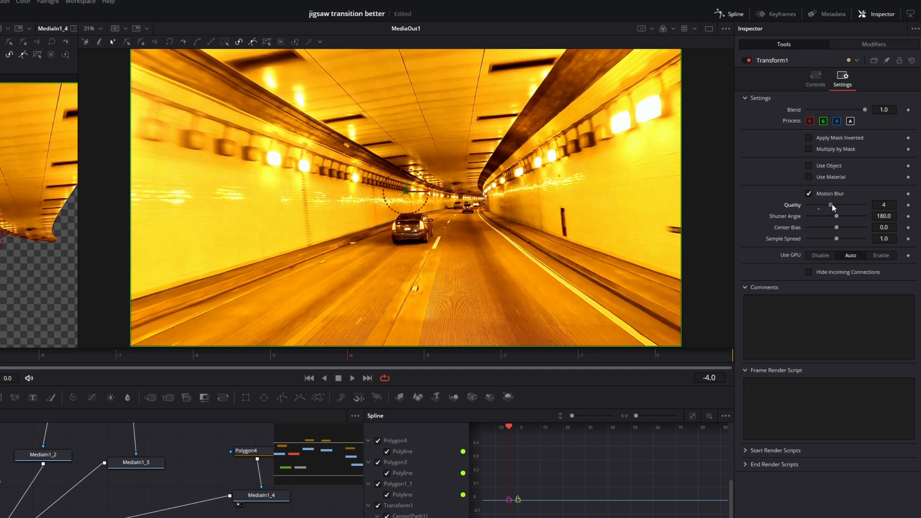
click(815, 78)
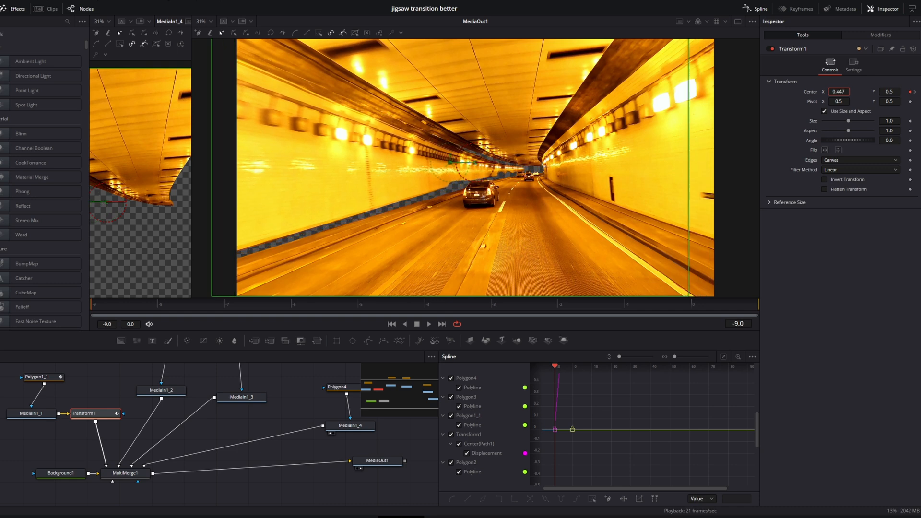
drag(446, 160, 220, 159)
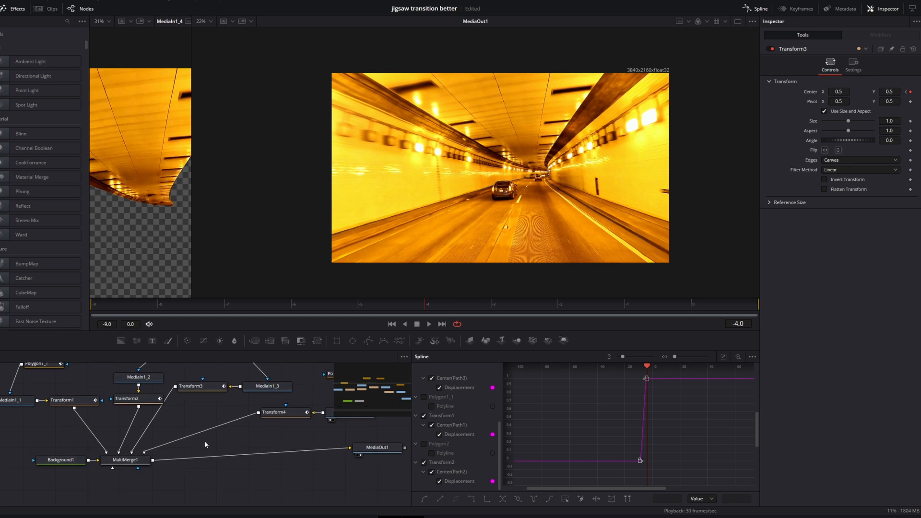
Add a Directional Blur after MultiMerge1 and keyframe its Length and Angle
click(124, 460)
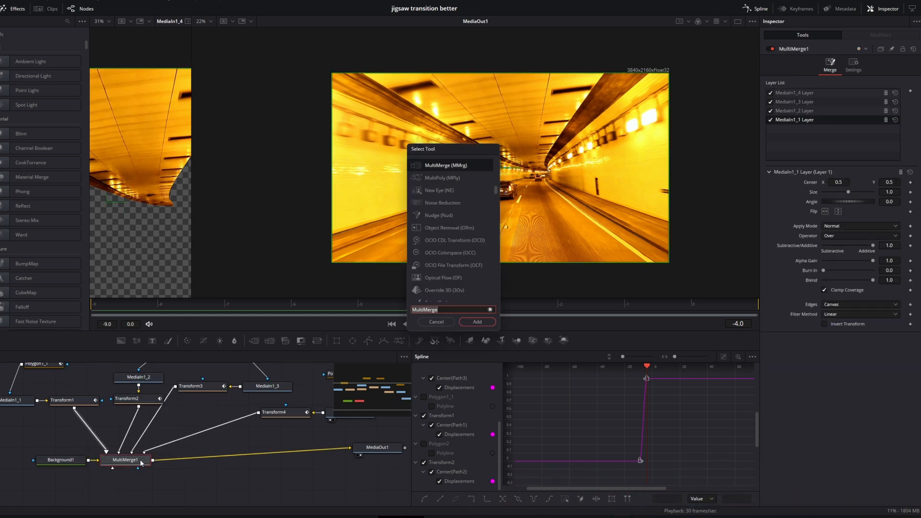
text(dire)
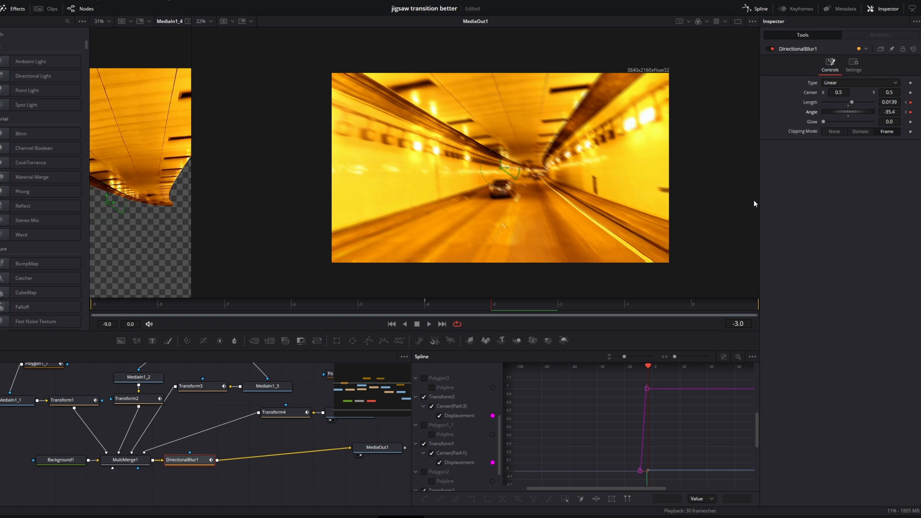
click(567, 304)
text(soft)
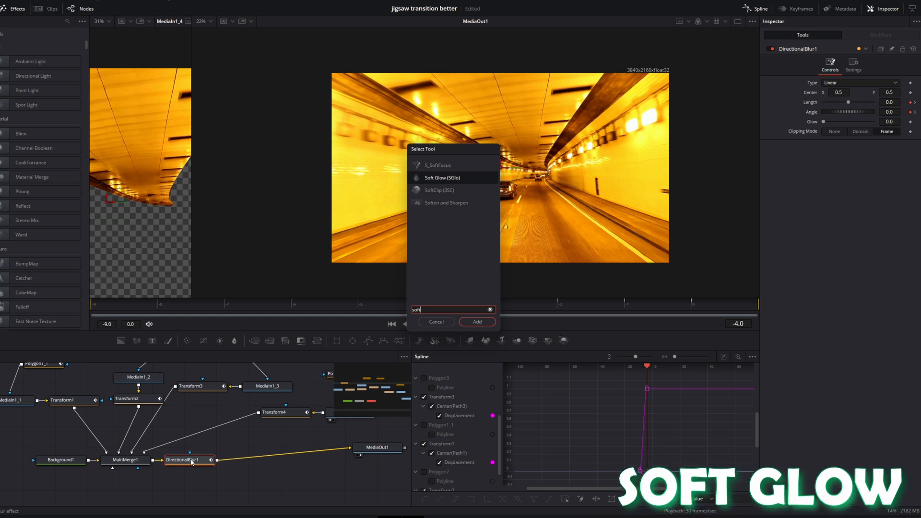
Add Soft Glow after DirectionalBlur1 with keyframed Gain and play back the transition
click(476, 321)
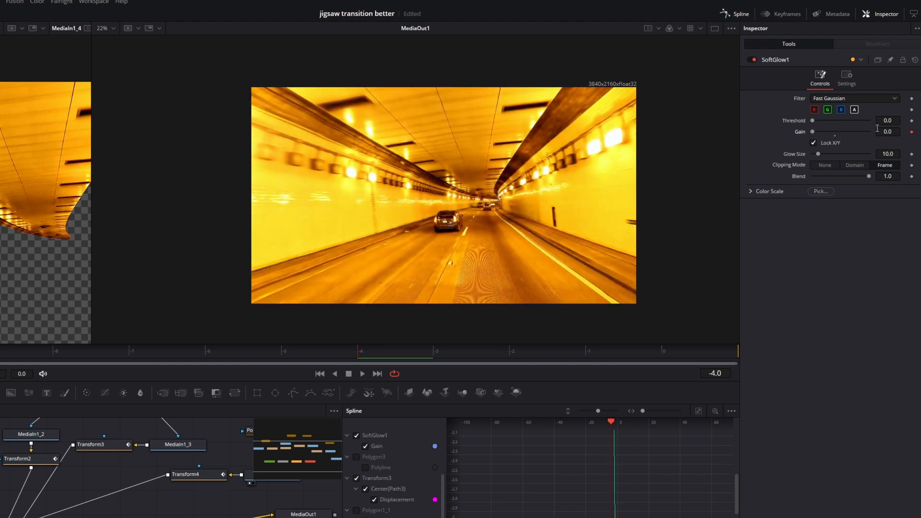
click(511, 350)
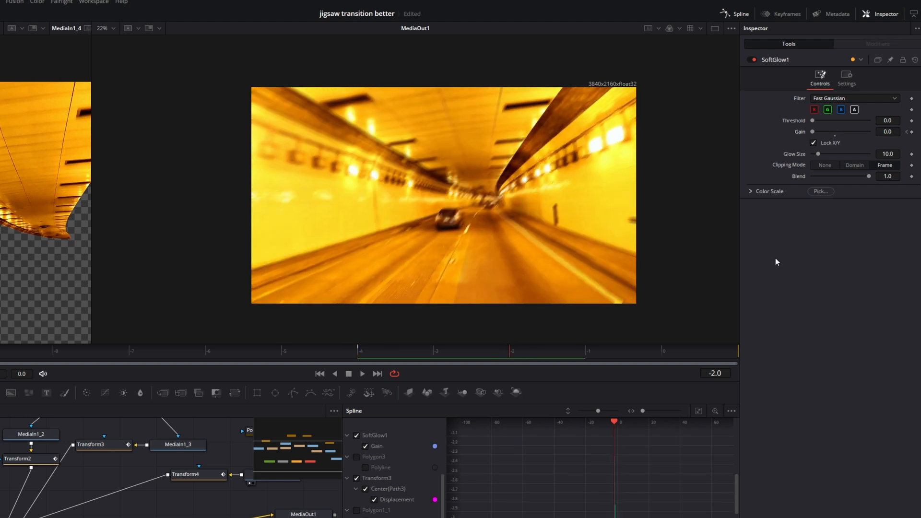